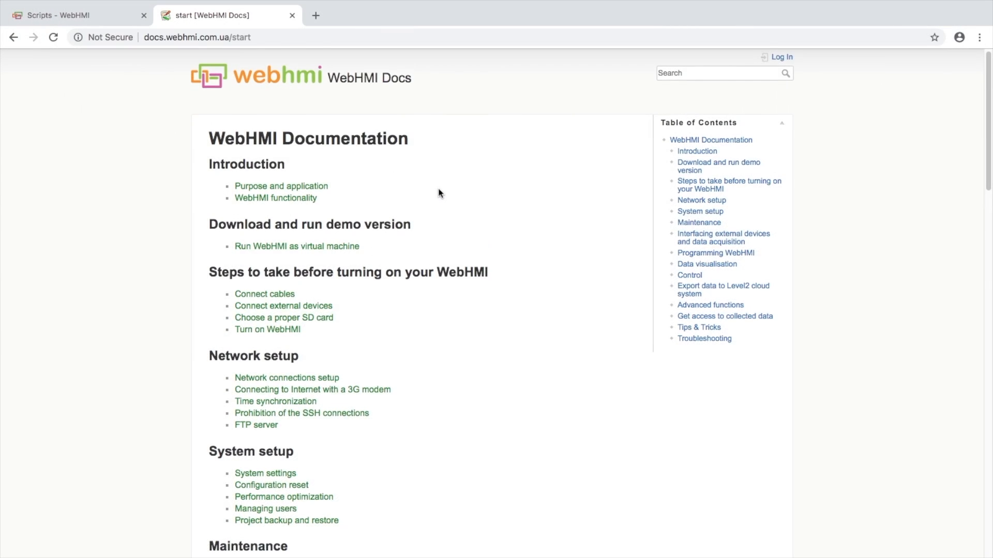
# - Open the Key-value storage docs page for its Set example, then return to the scripts page
pyautogui.scroll(-3)
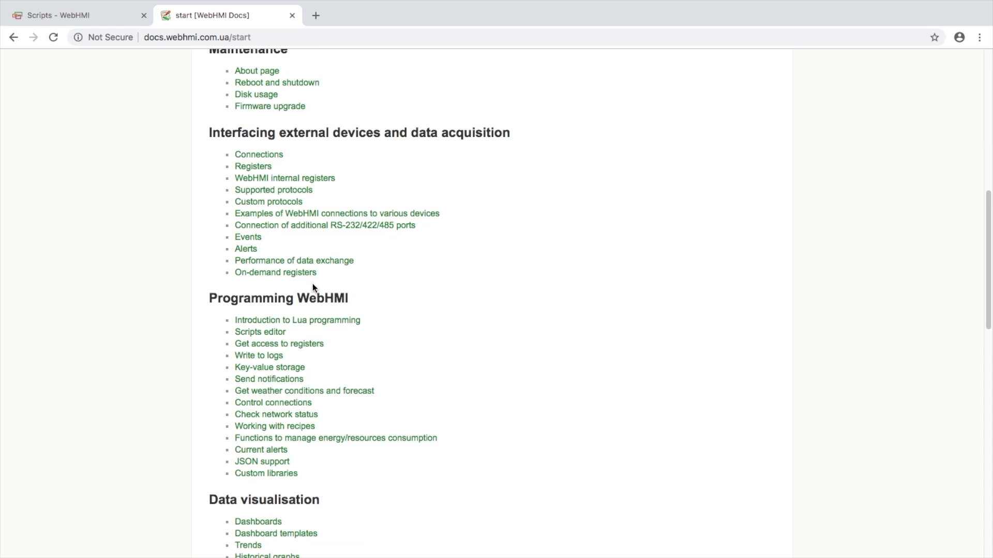
pyautogui.click(269, 367)
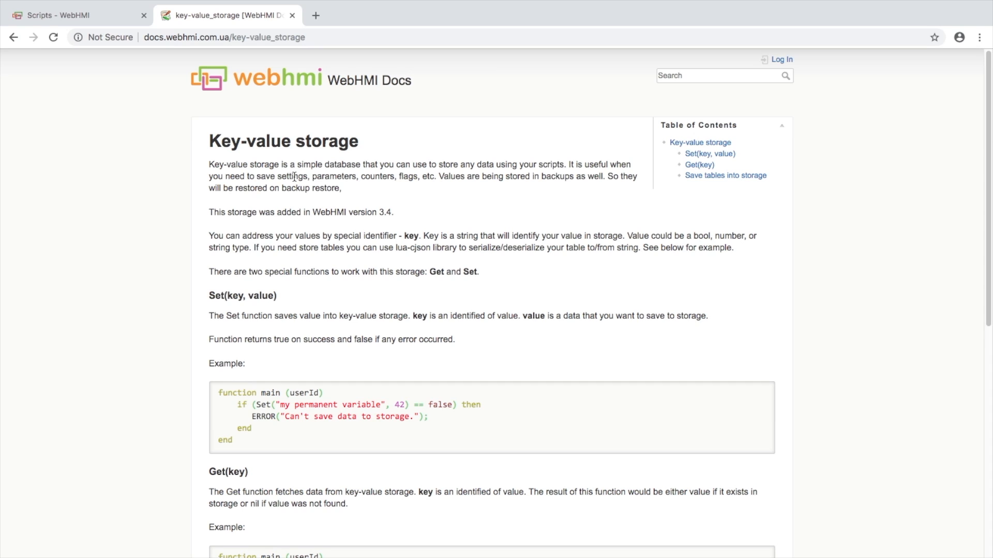
pyautogui.moveTo(278, 160)
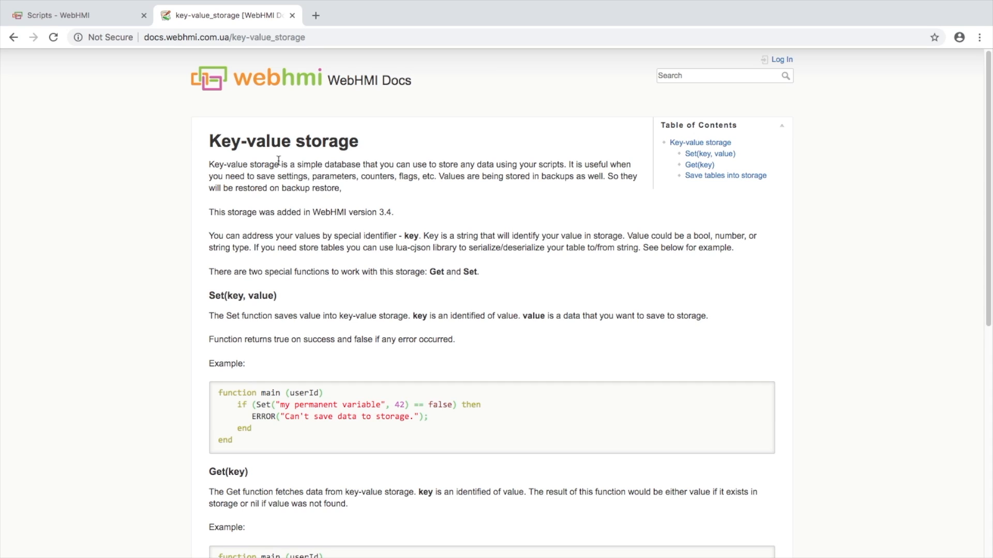
pyautogui.moveTo(482, 273)
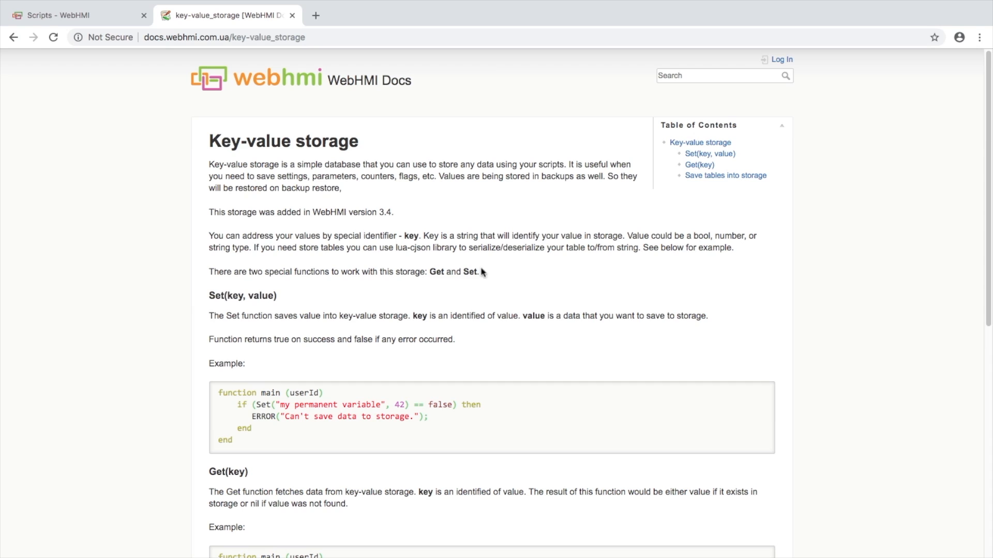
pyautogui.moveTo(214, 299)
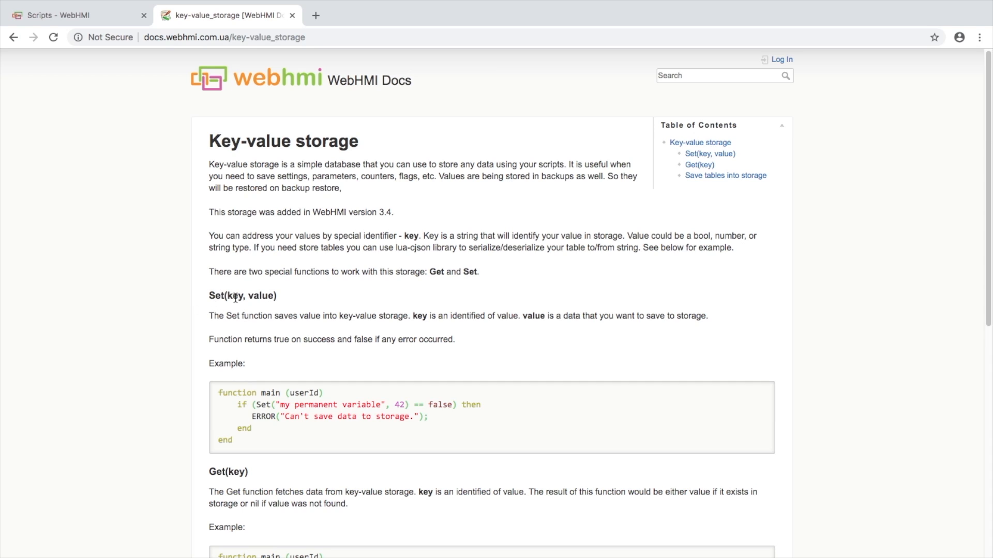
pyautogui.moveTo(257, 295)
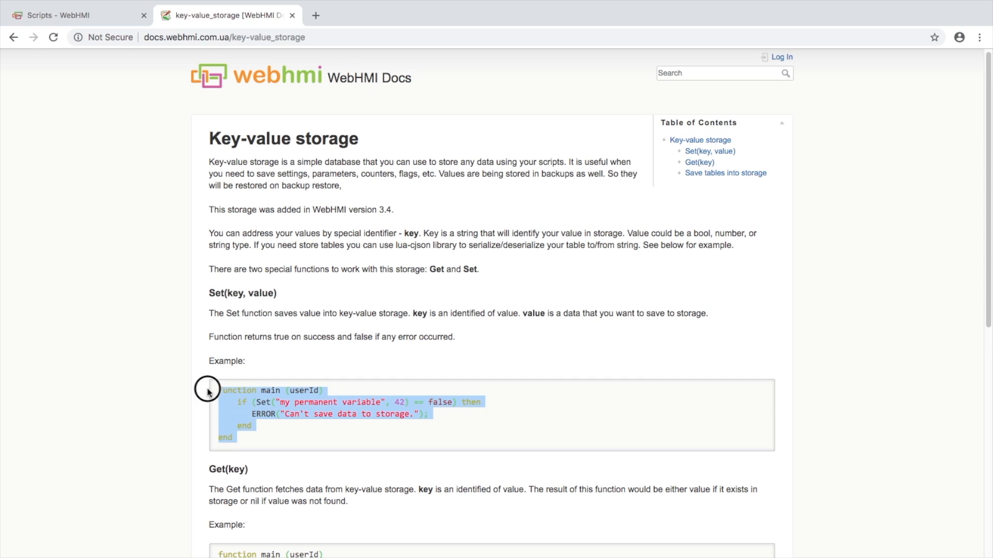
pyautogui.click(70, 14)
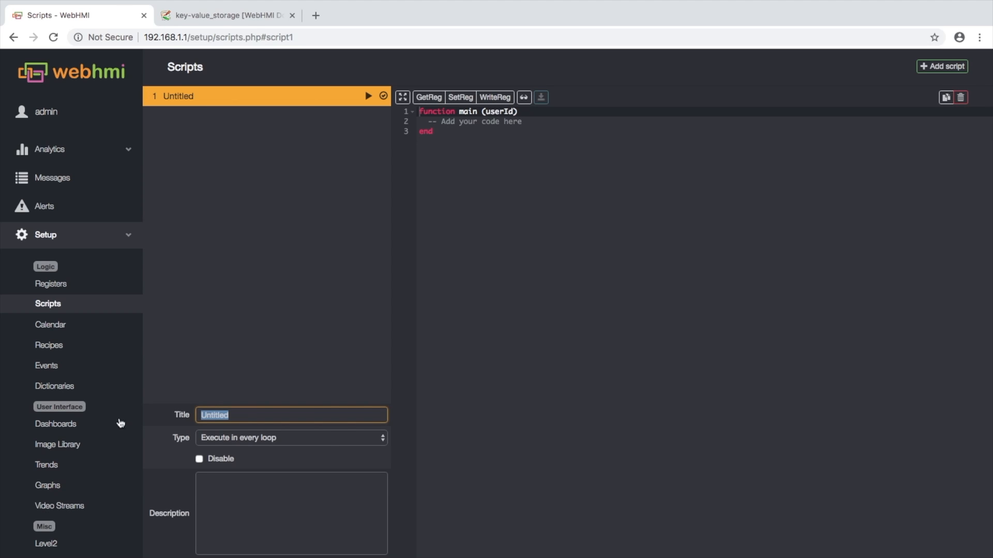
# - Title the script 'key-value storage example' and view its log output
pyautogui.write('key-val')
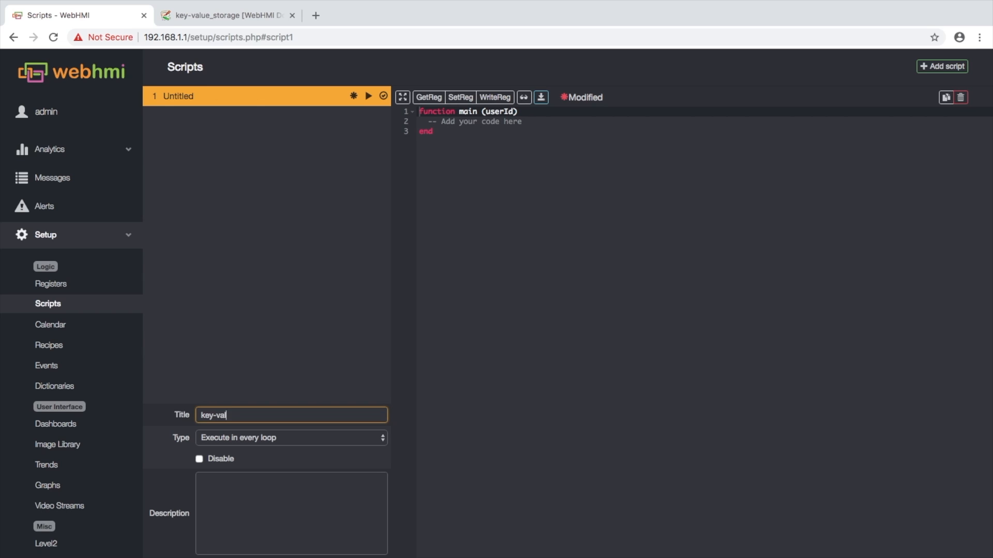
pyautogui.write('ue storage example')
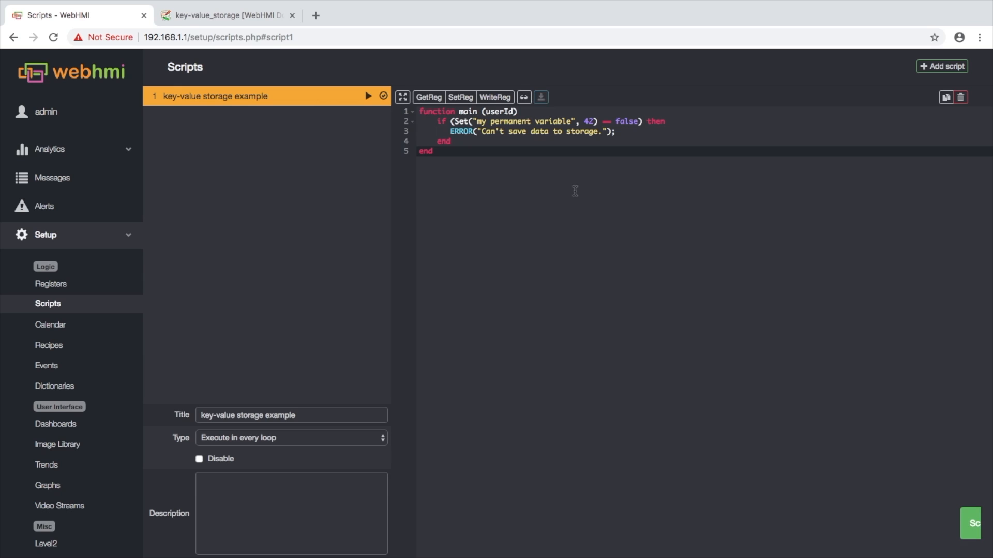
pyautogui.click(523, 97)
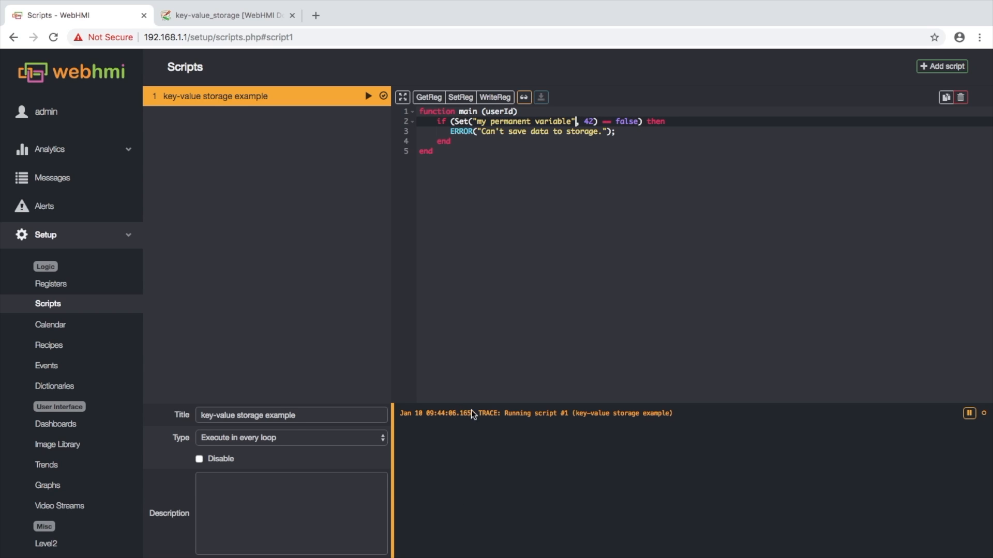
# - Return to the docs page and grab the Get example code
pyautogui.click(226, 14)
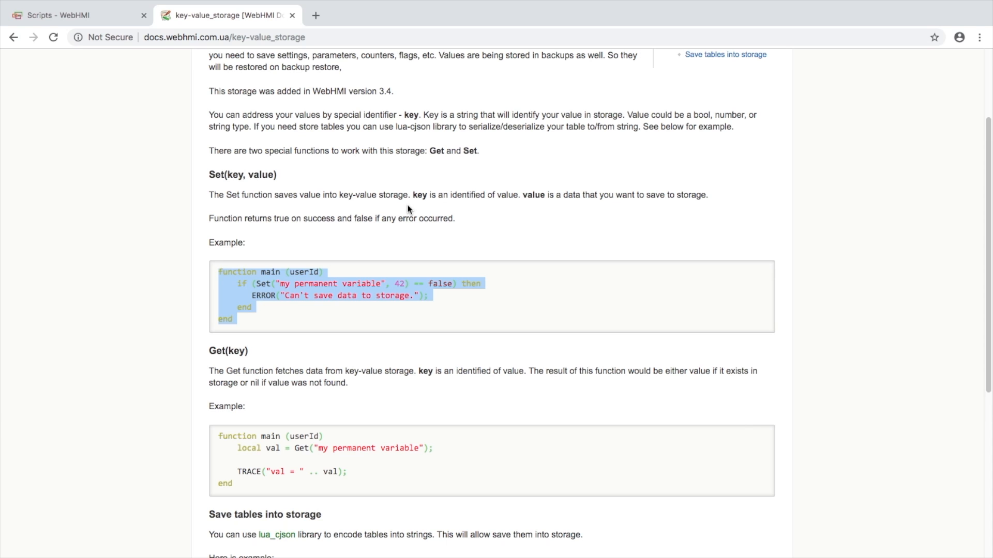
pyautogui.scroll(-3)
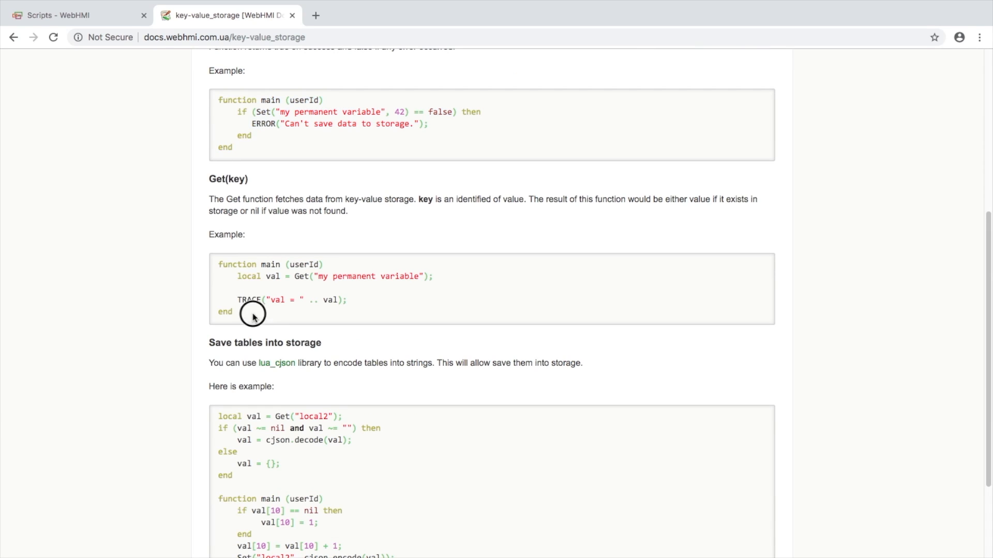
pyautogui.click(70, 15)
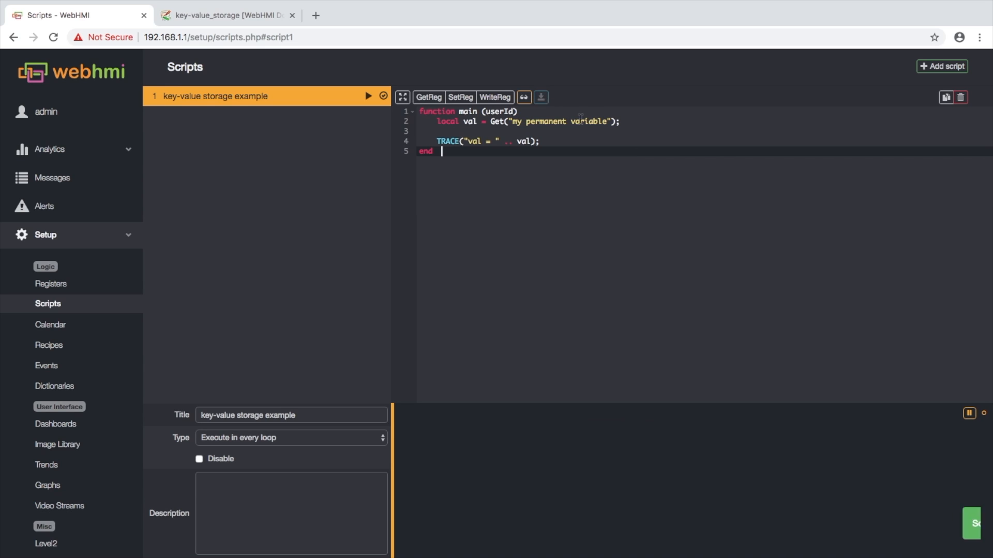
# - Save and run the Get example, check the log shows val = 42, then return to the docs
pyautogui.click(367, 96)
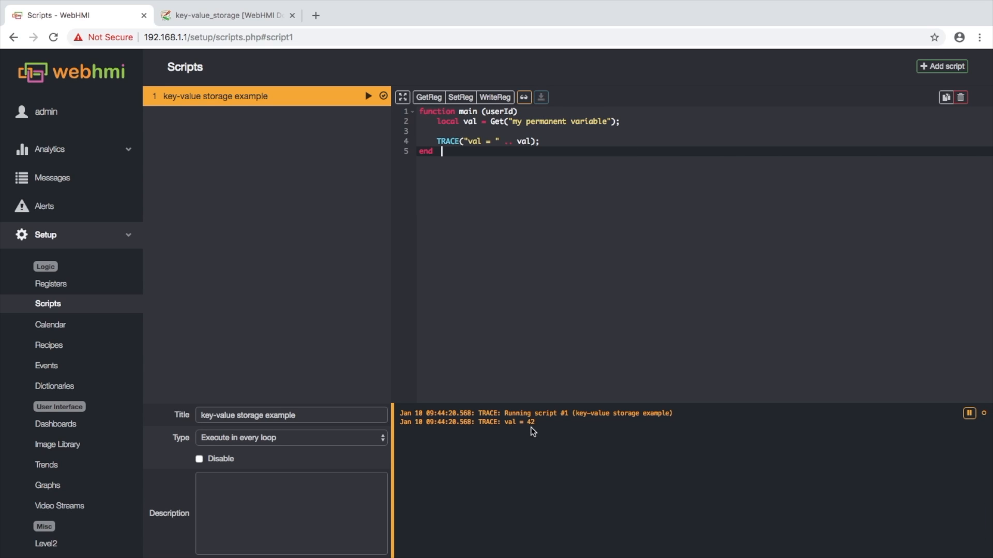
pyautogui.moveTo(538, 425)
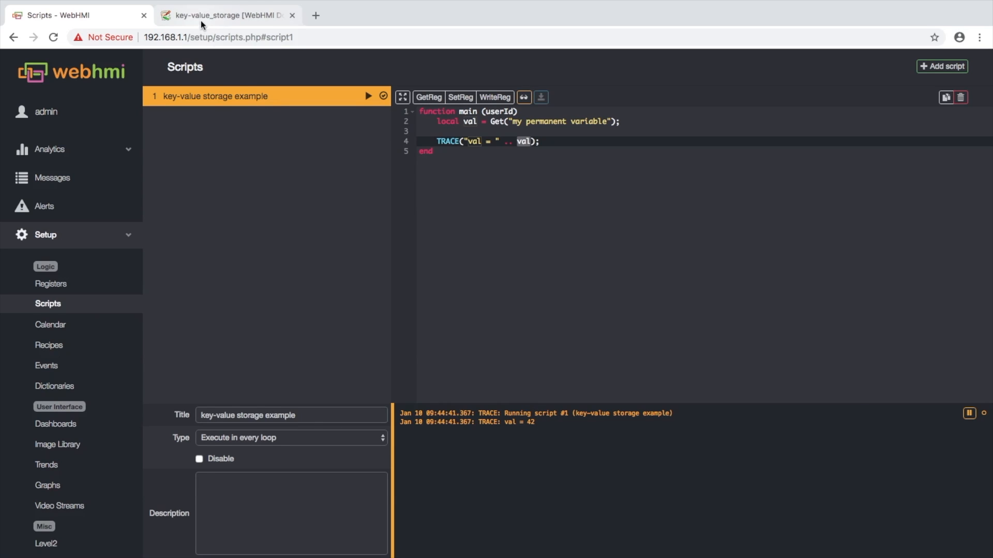
pyautogui.click(228, 15)
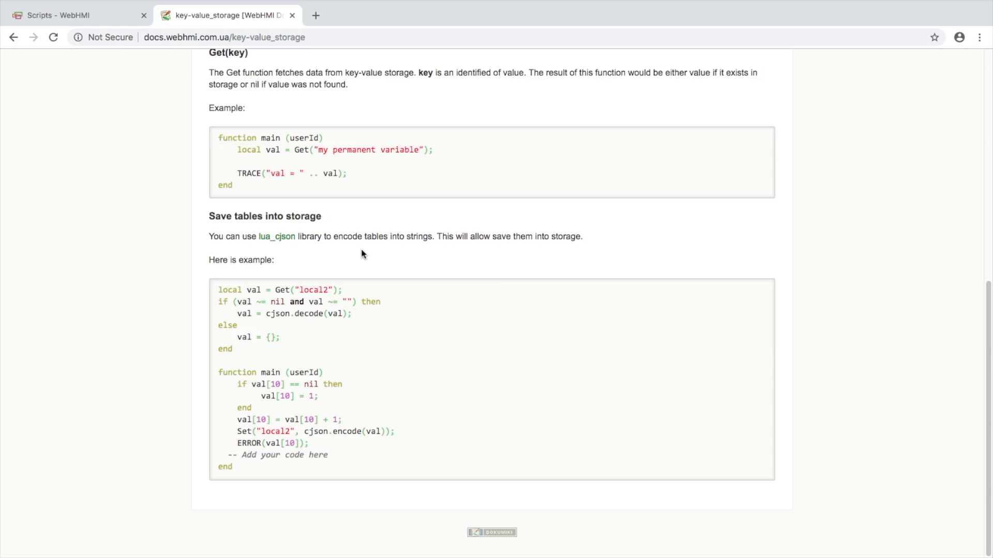
pyautogui.moveTo(244, 466)
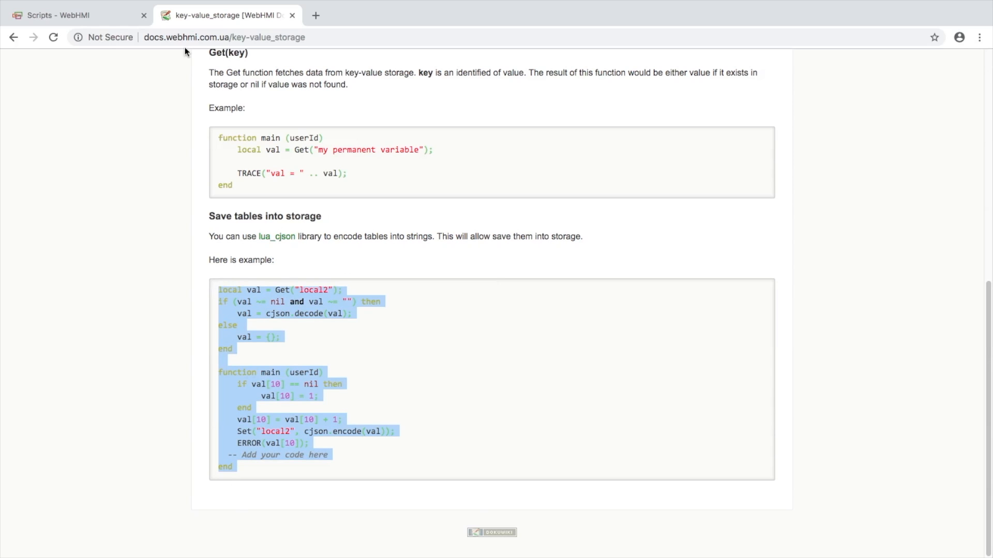
# - Save the Save tables into storage example in the script editor so it runs
pyautogui.click(70, 15)
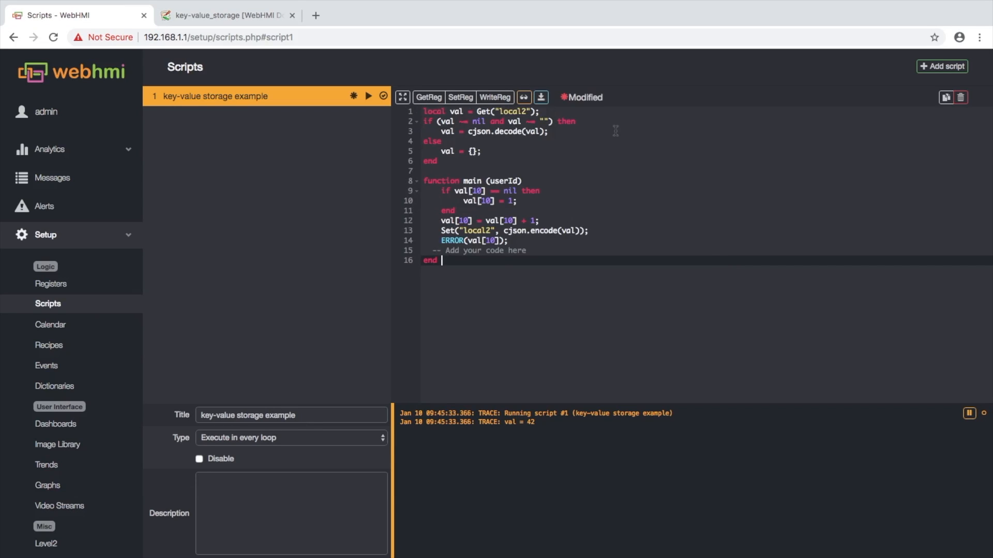
pyautogui.click(540, 96)
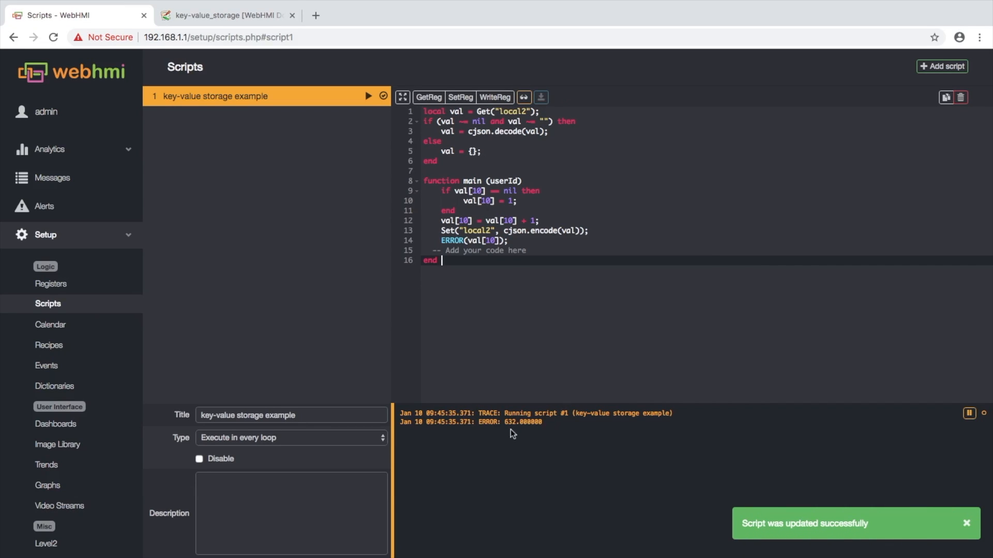